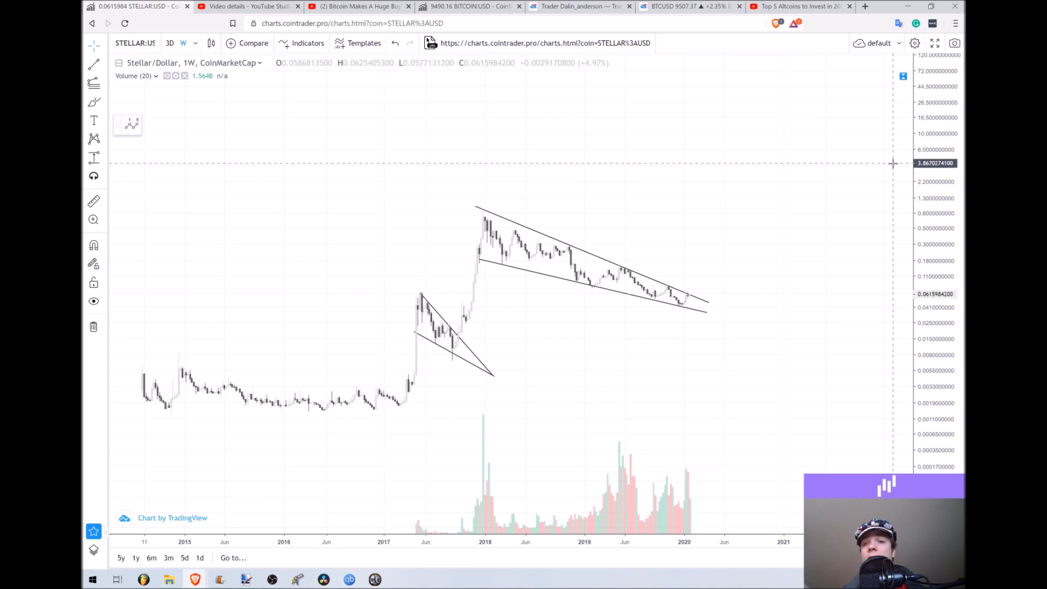
mouse_move(890, 140)
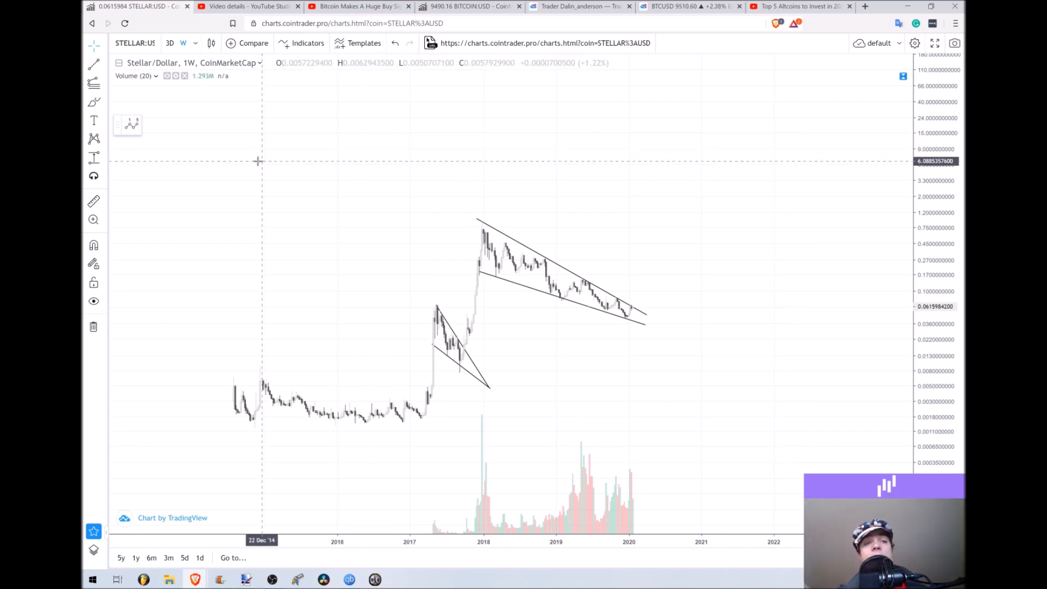
mouse_move(430, 255)
text(1)
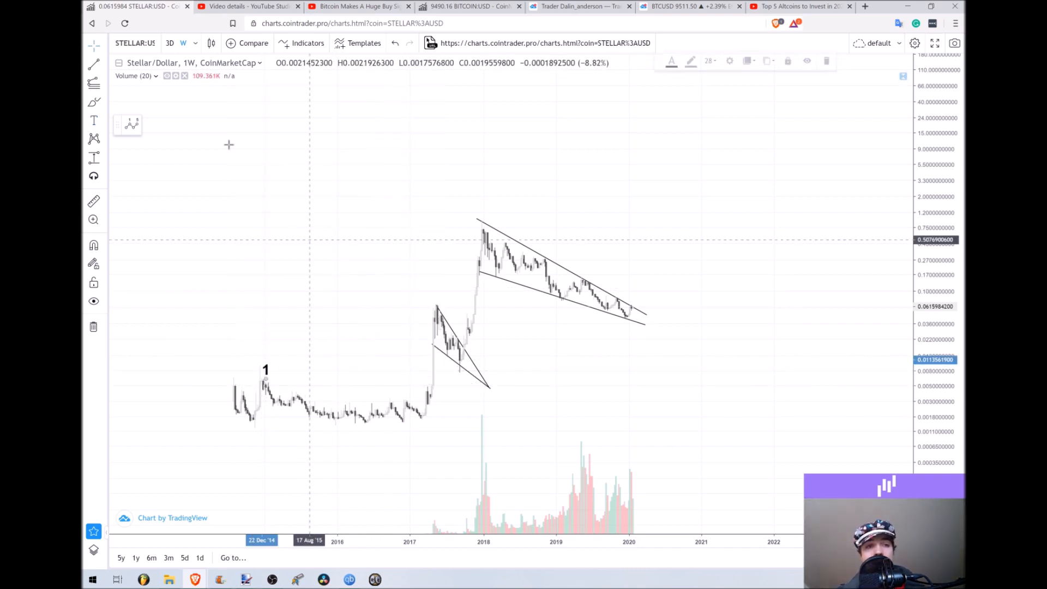
mouse_move(352, 425)
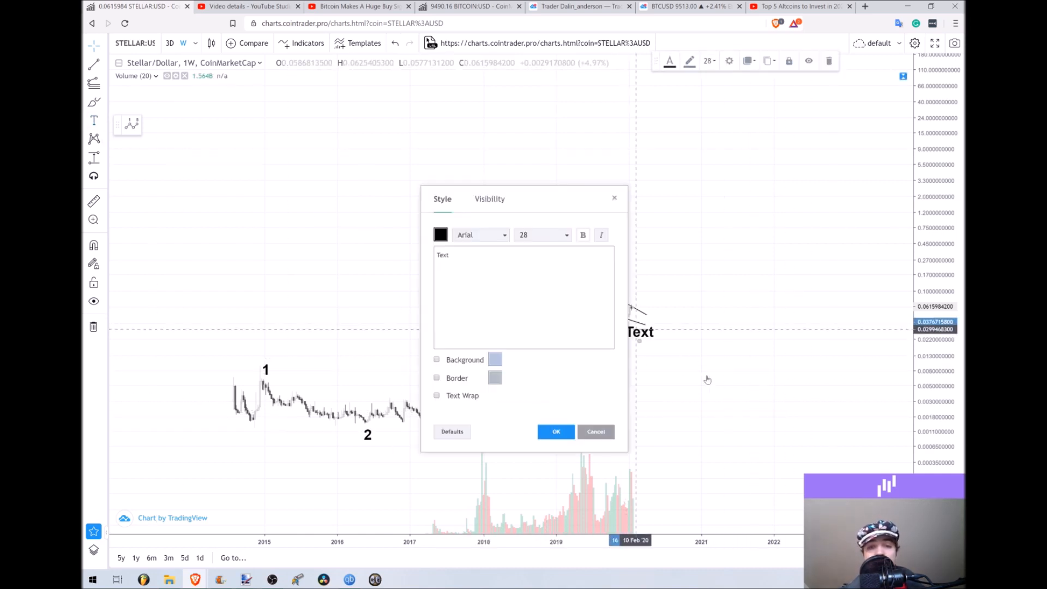
Place the wave 5 text label high above the current price on the right
click(555, 432)
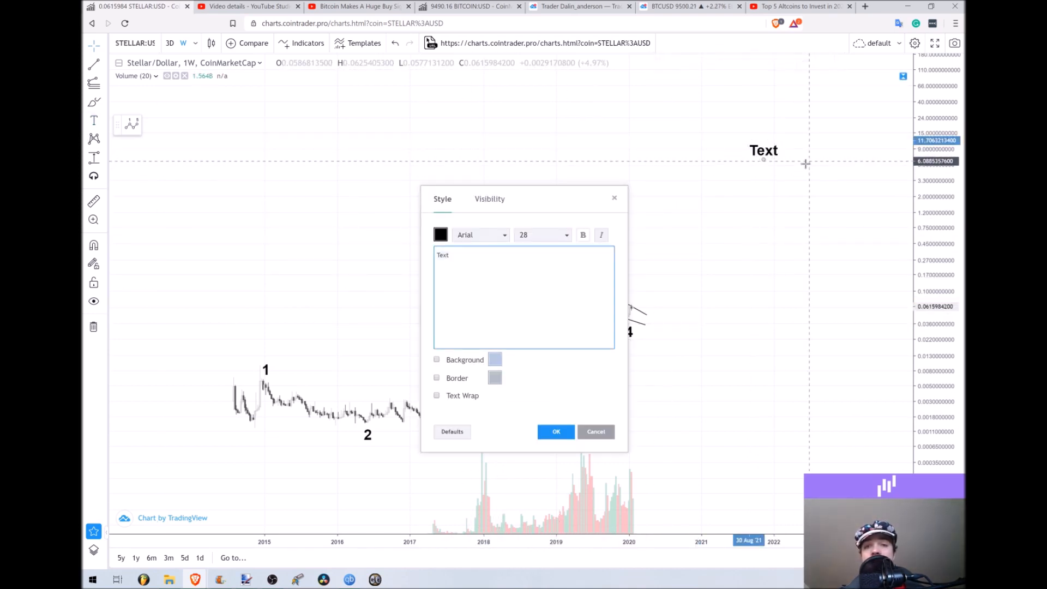
text(5)
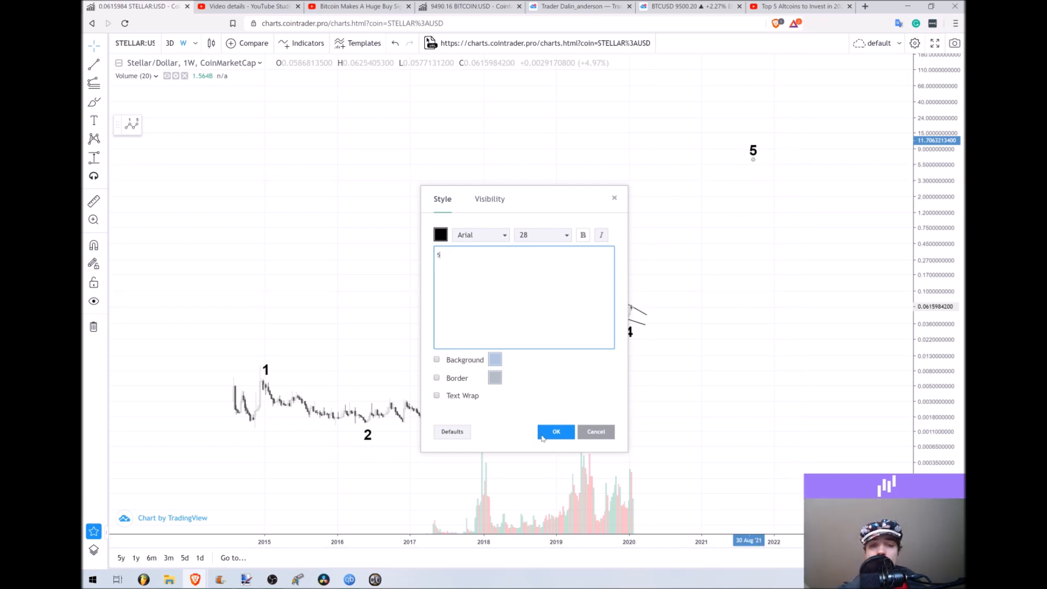
click(555, 431)
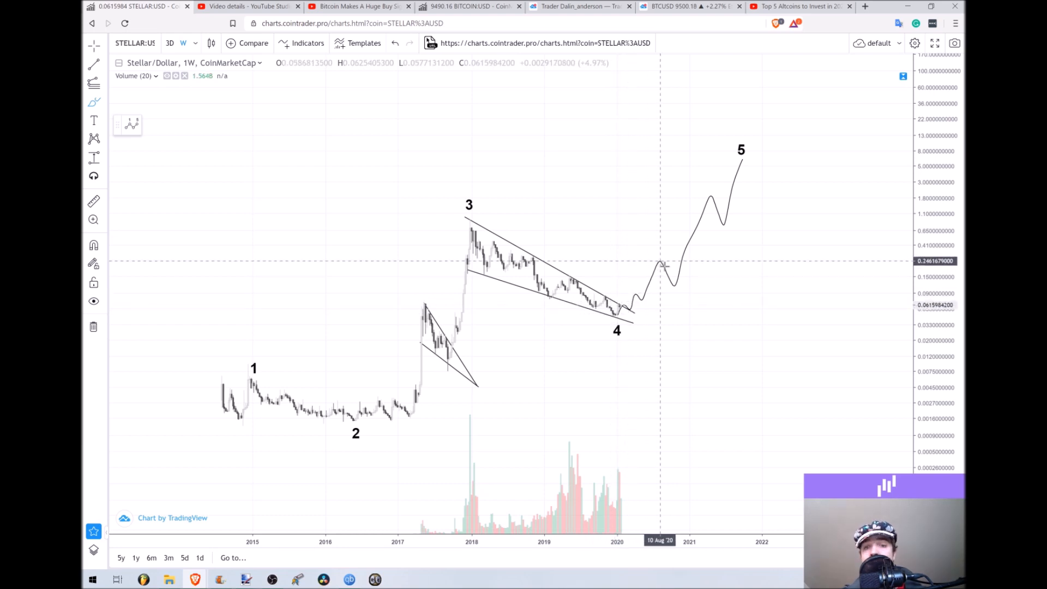
mouse_move(672, 283)
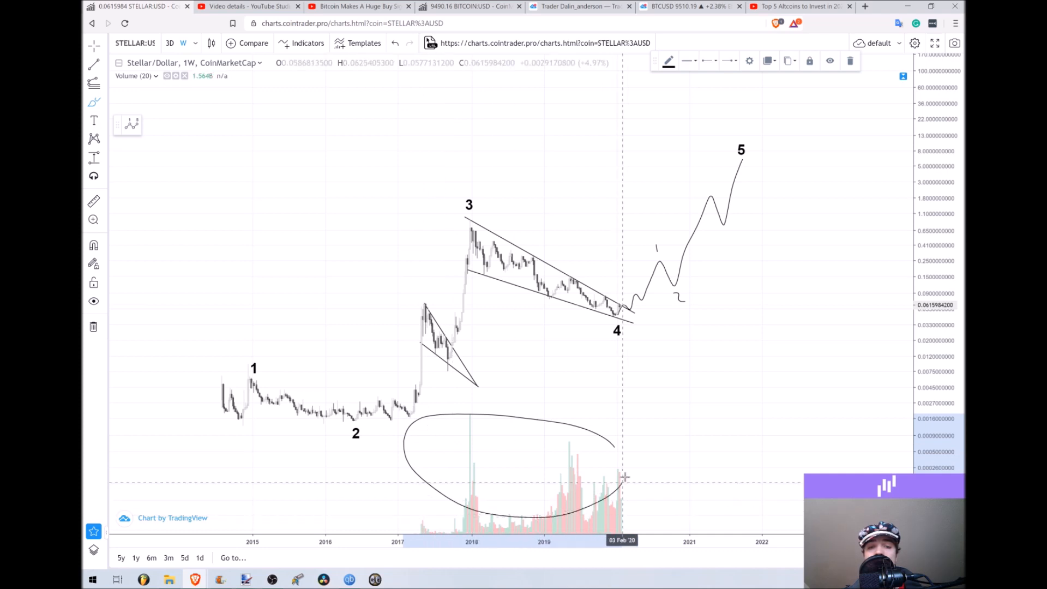
mouse_move(514, 420)
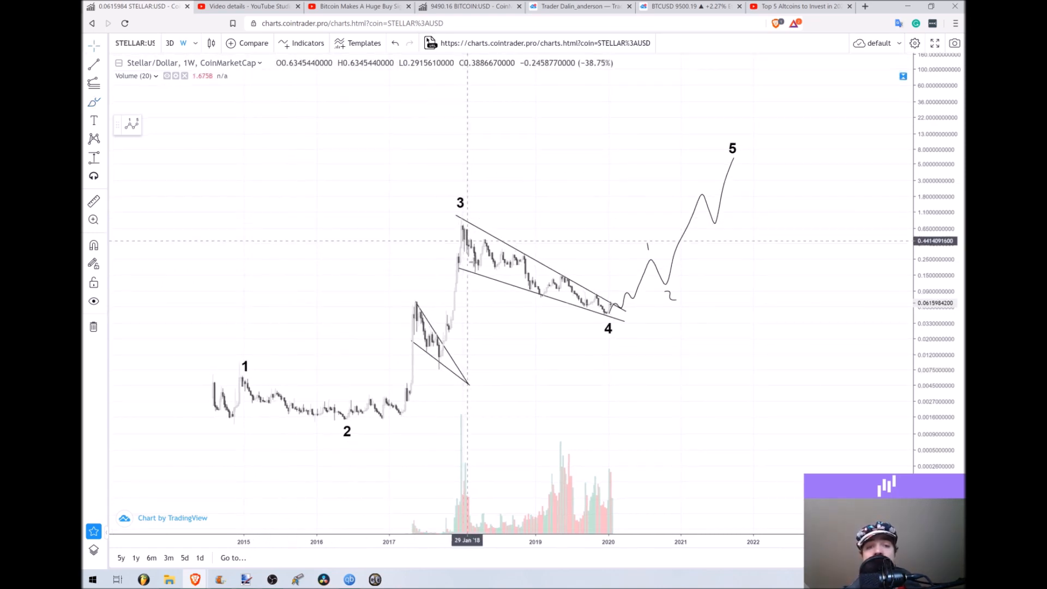
mouse_move(458, 265)
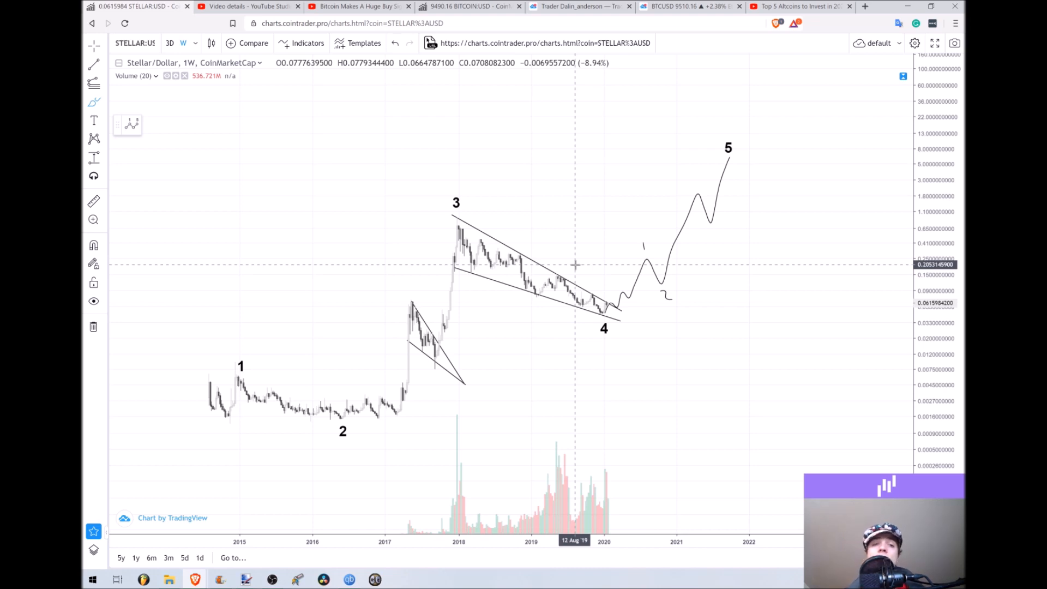
mouse_move(576, 250)
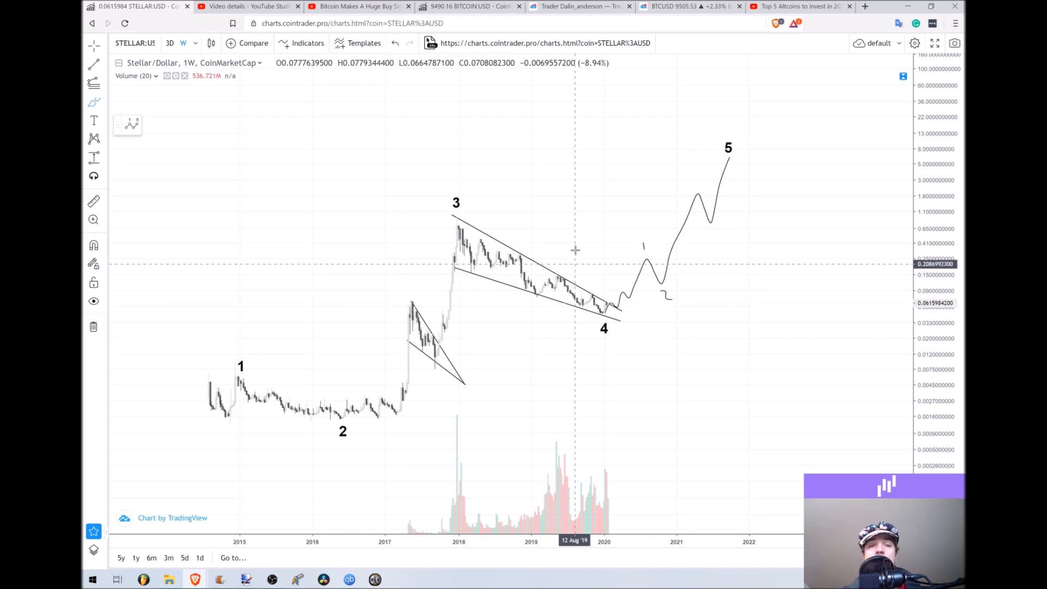
mouse_move(645, 247)
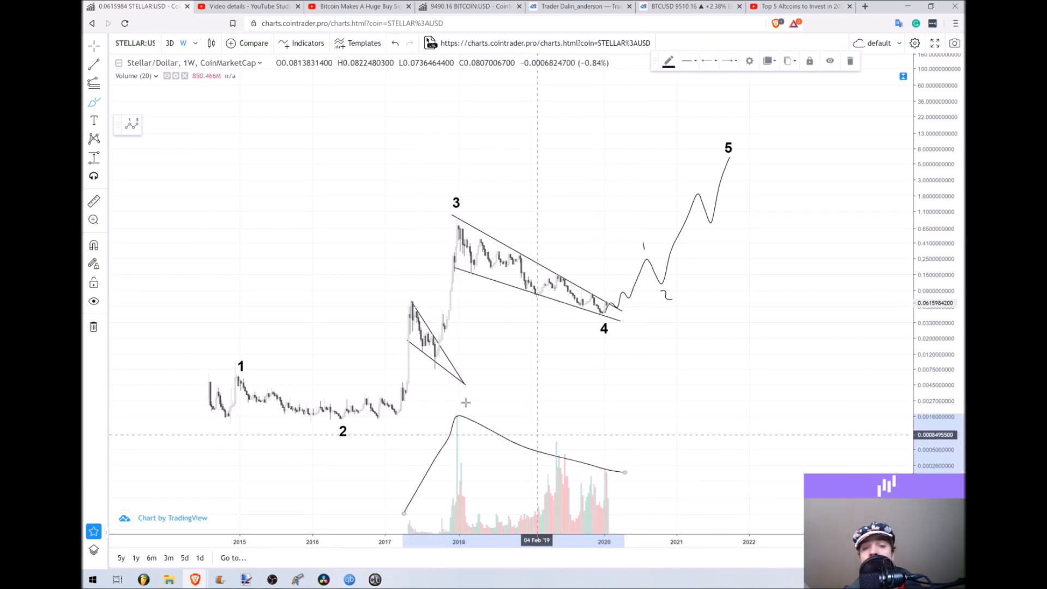
mouse_move(666, 378)
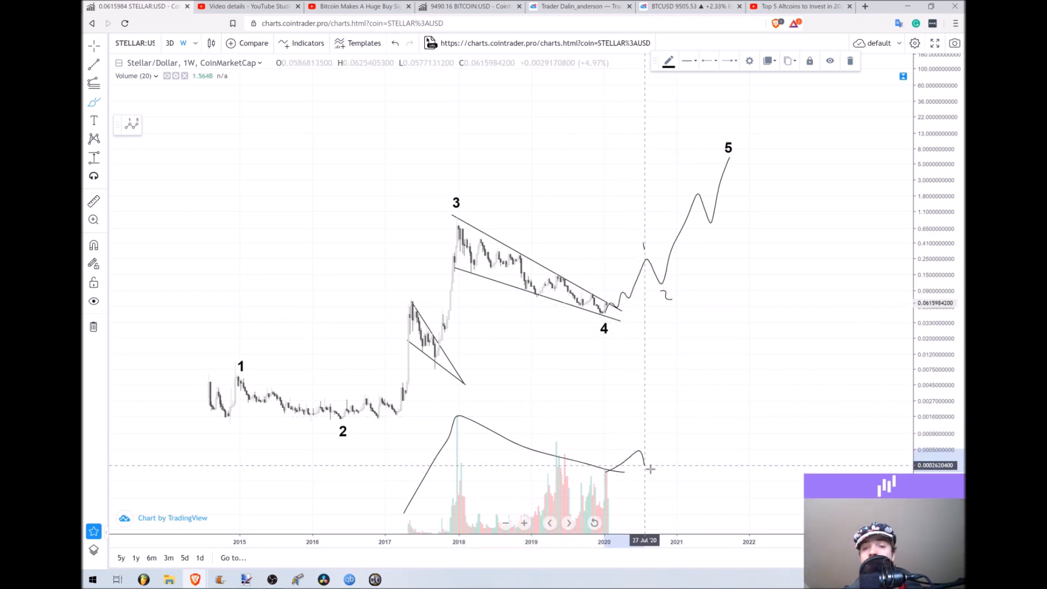
mouse_move(672, 237)
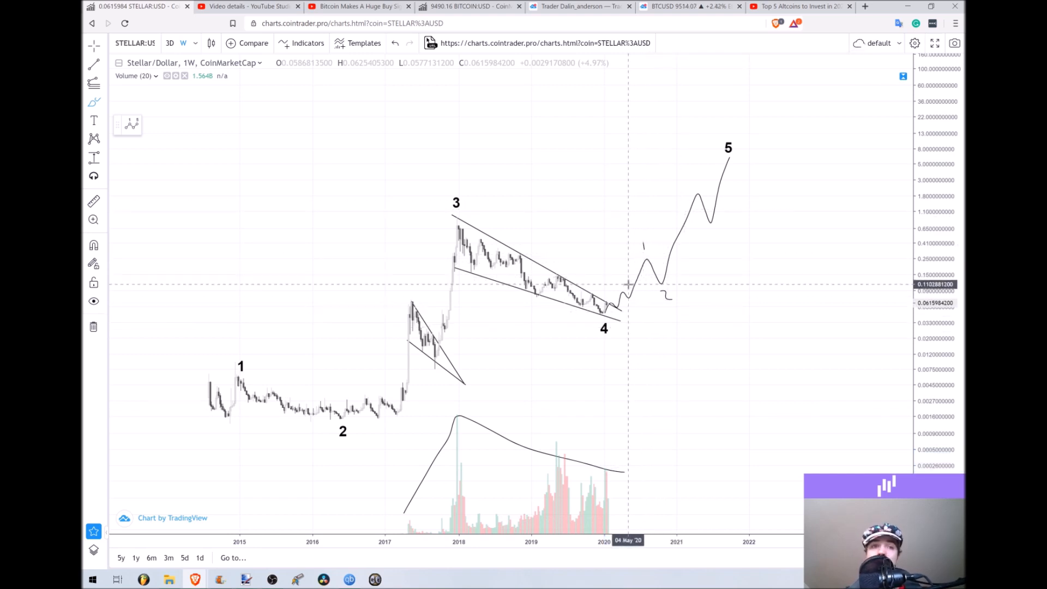
mouse_move(615, 282)
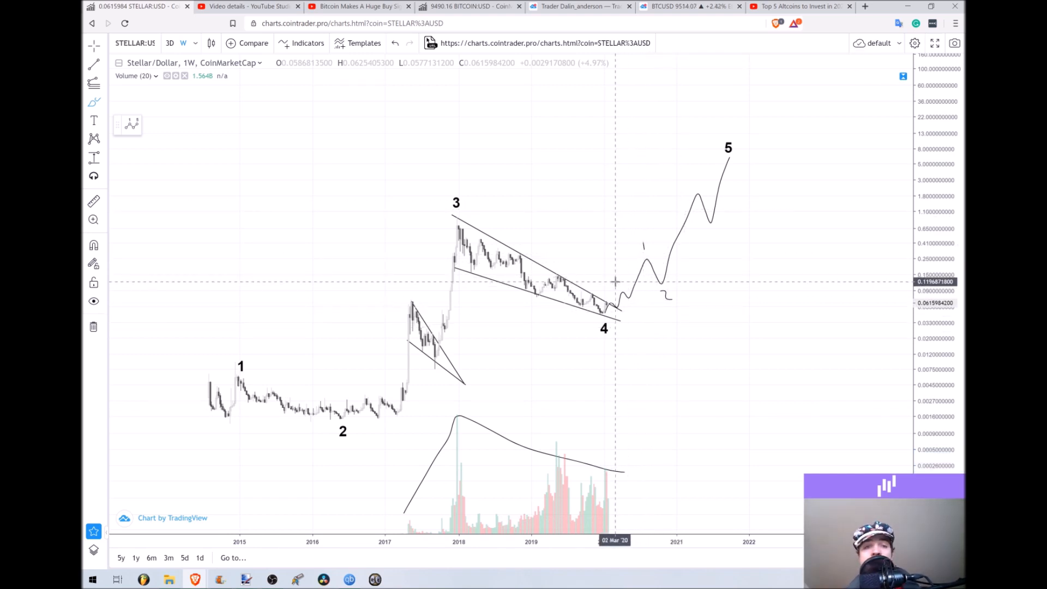